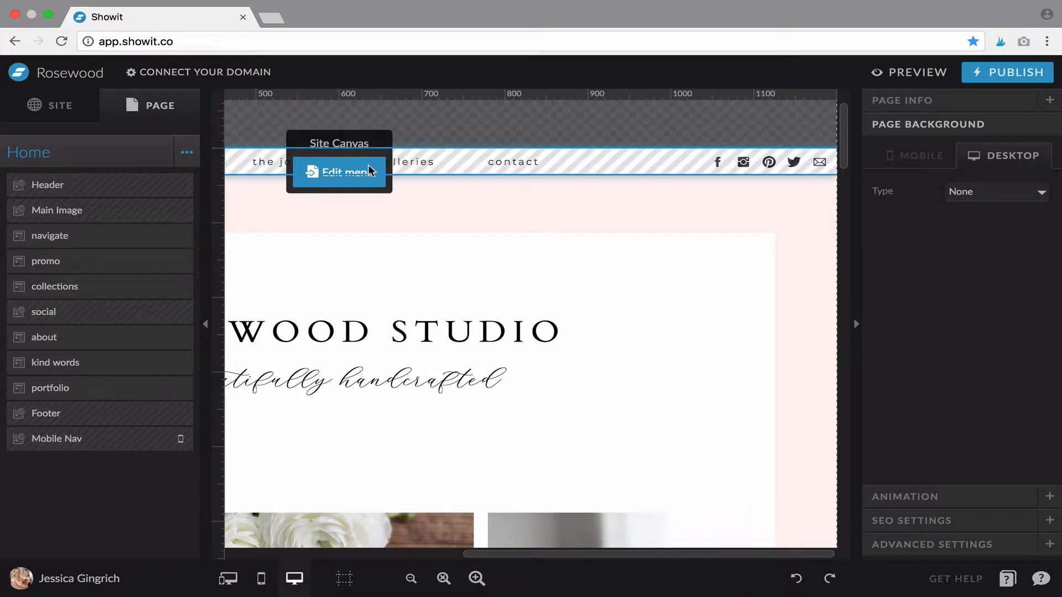
Step: Open the site-wide menu canvas for editing and select the contact link text
left_click(339, 171)
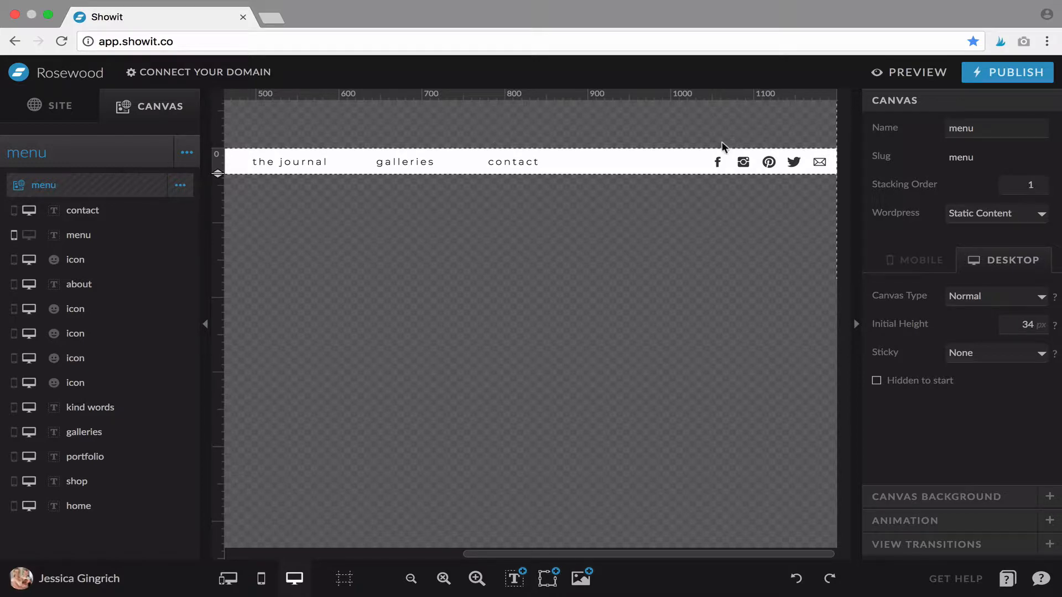
left_click(512, 161)
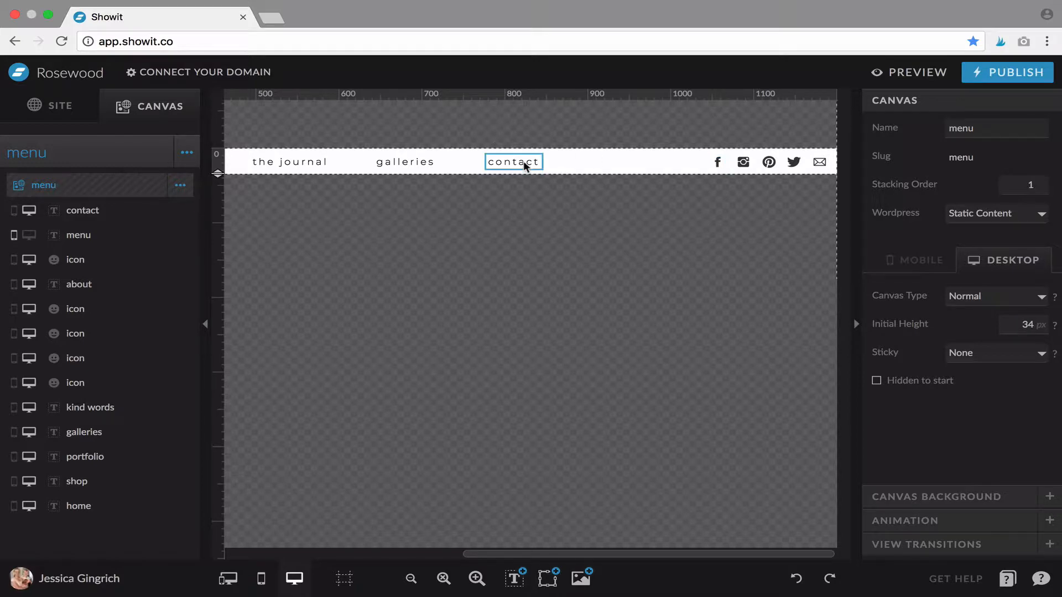
left_click(513, 161)
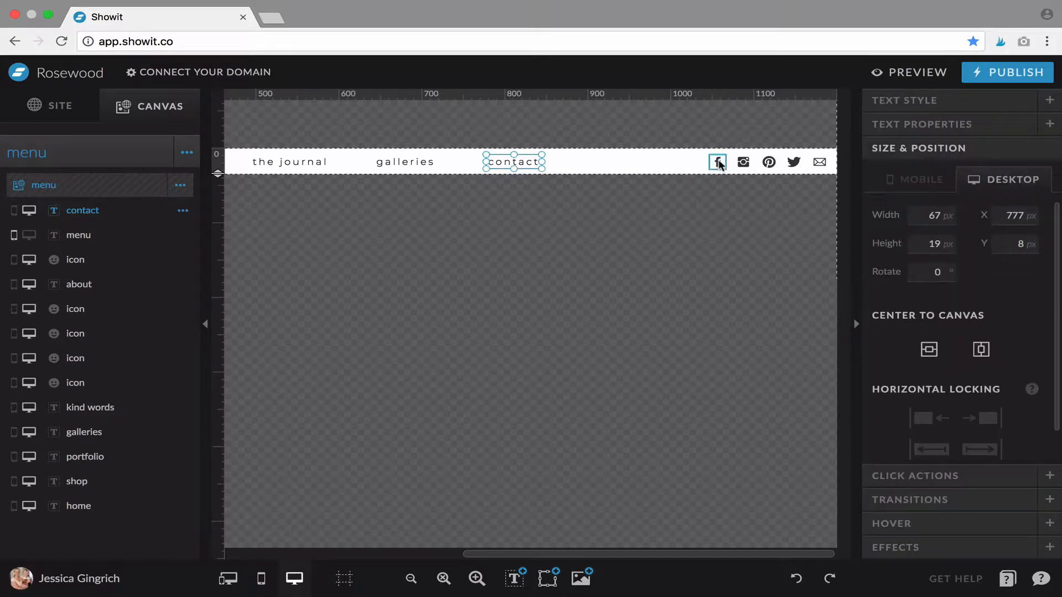
Step: Select the Facebook icon and reveal its Click Actions link settings
left_click(717, 162)
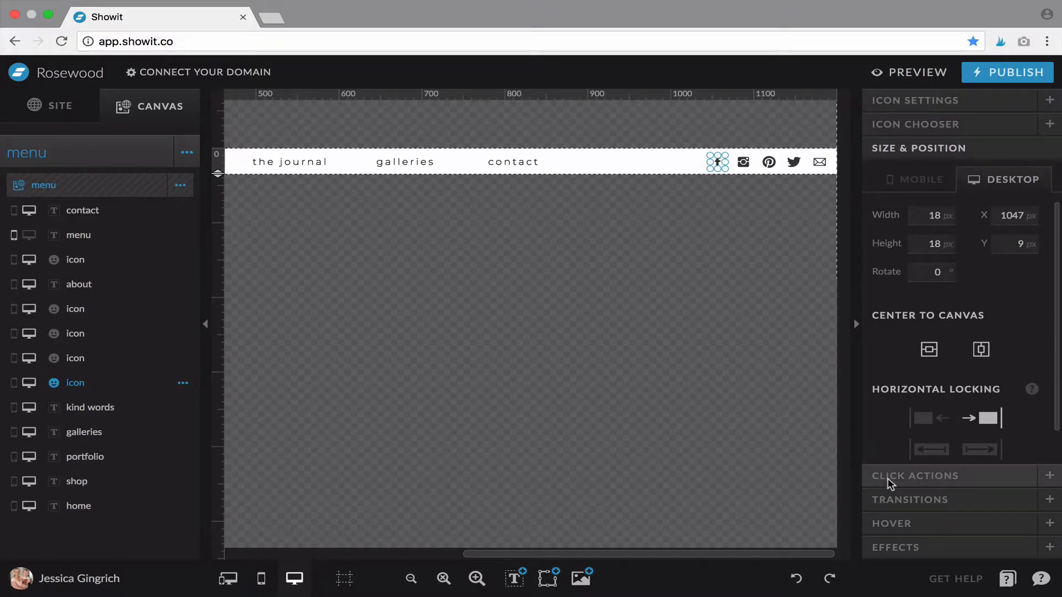
left_click(914, 475)
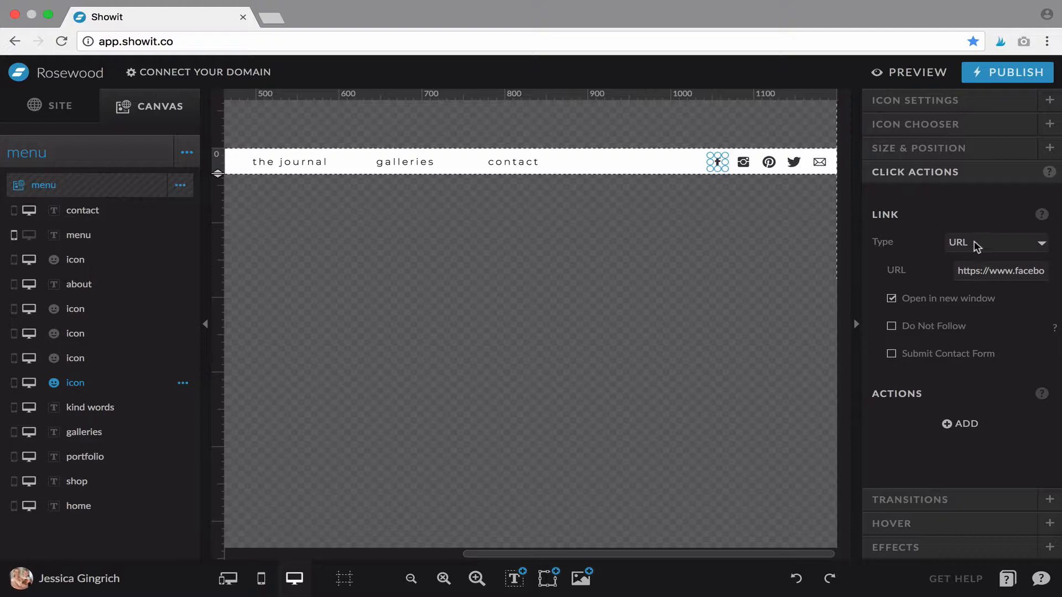
mouse_move(817, 206)
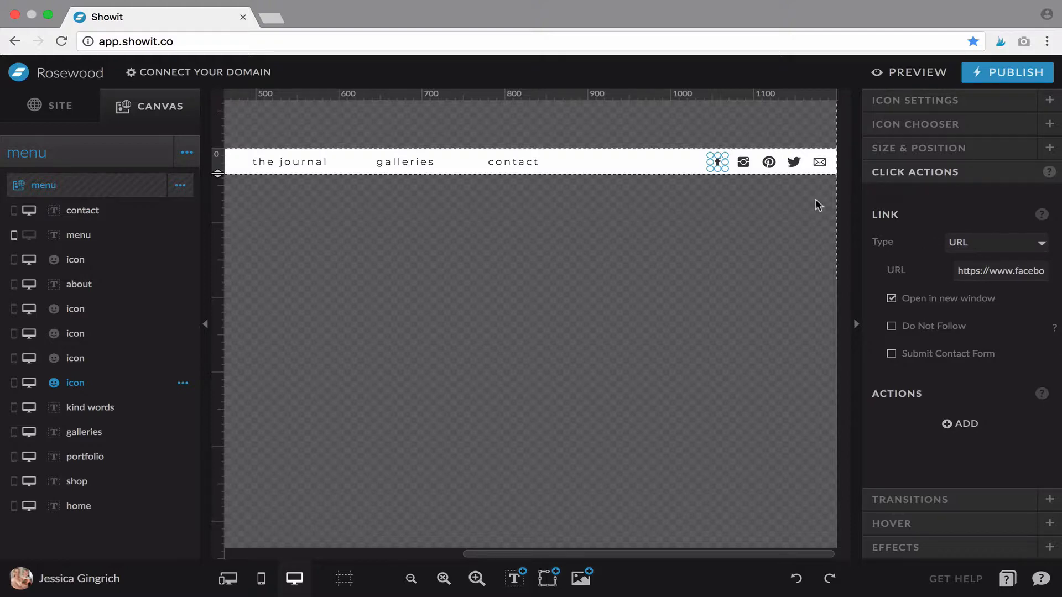
mouse_move(982, 249)
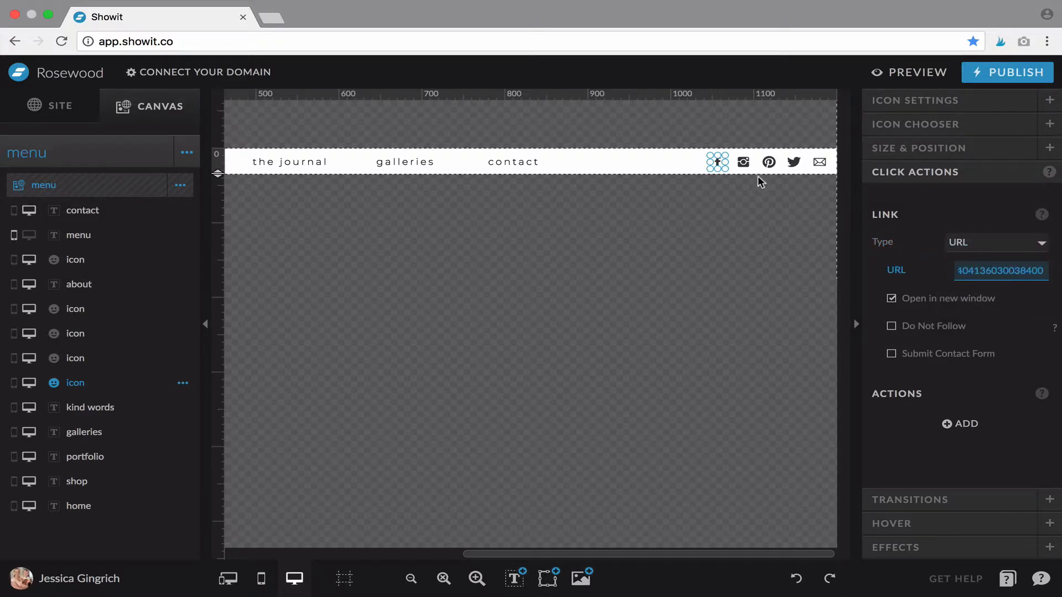
Step: Select the Instagram icon in the menu to edit its Click Actions
left_click(742, 162)
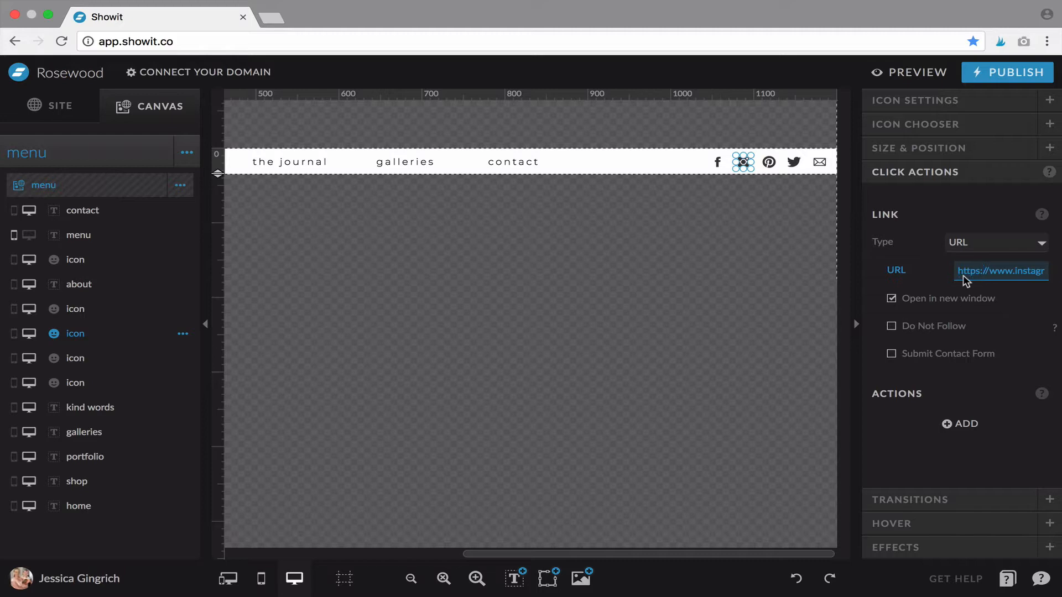
mouse_move(973, 277)
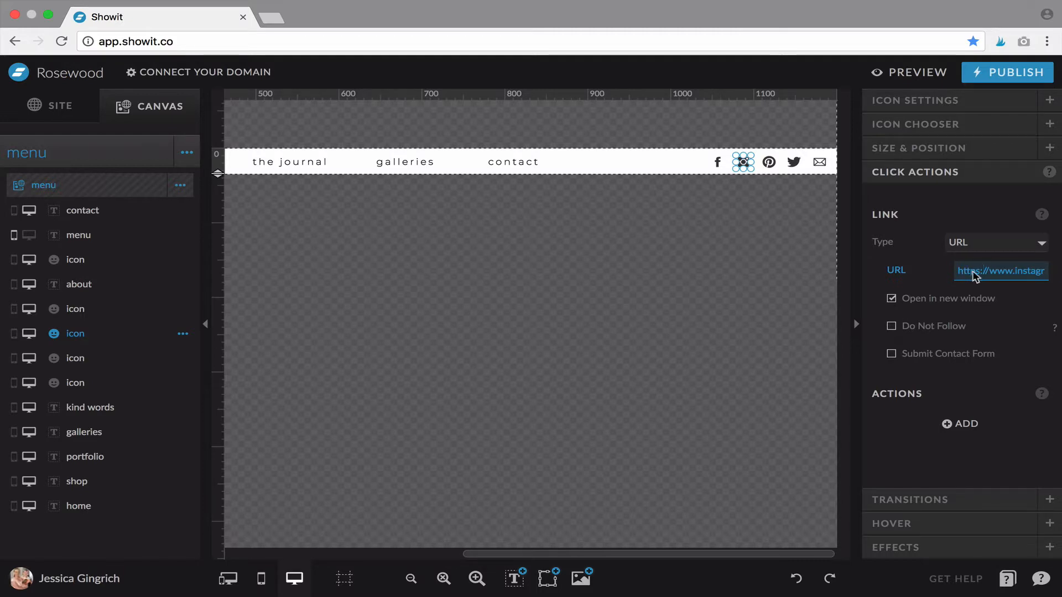
mouse_move(1001, 279)
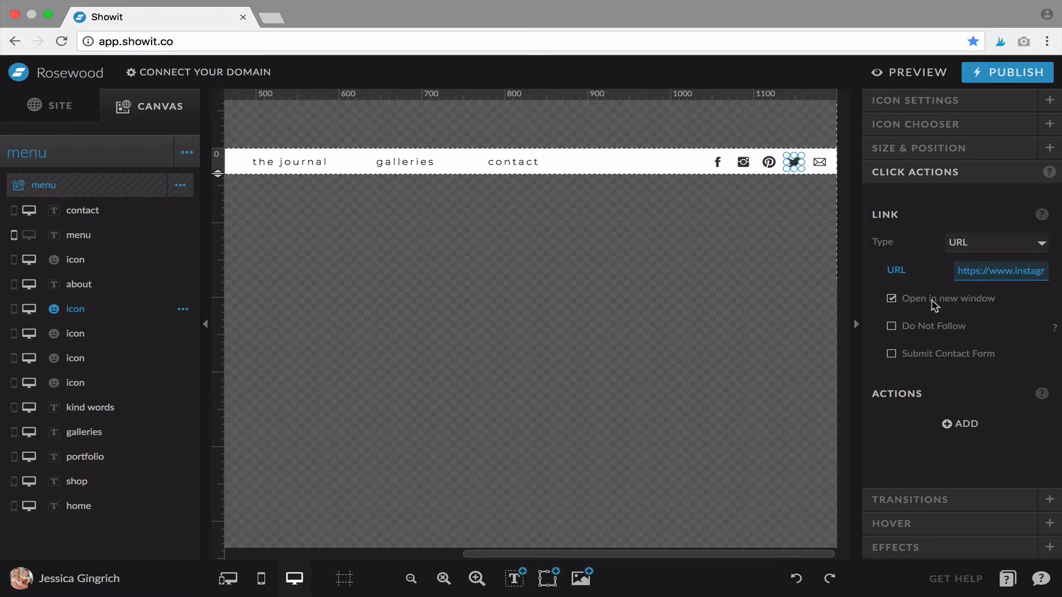
mouse_move(769, 162)
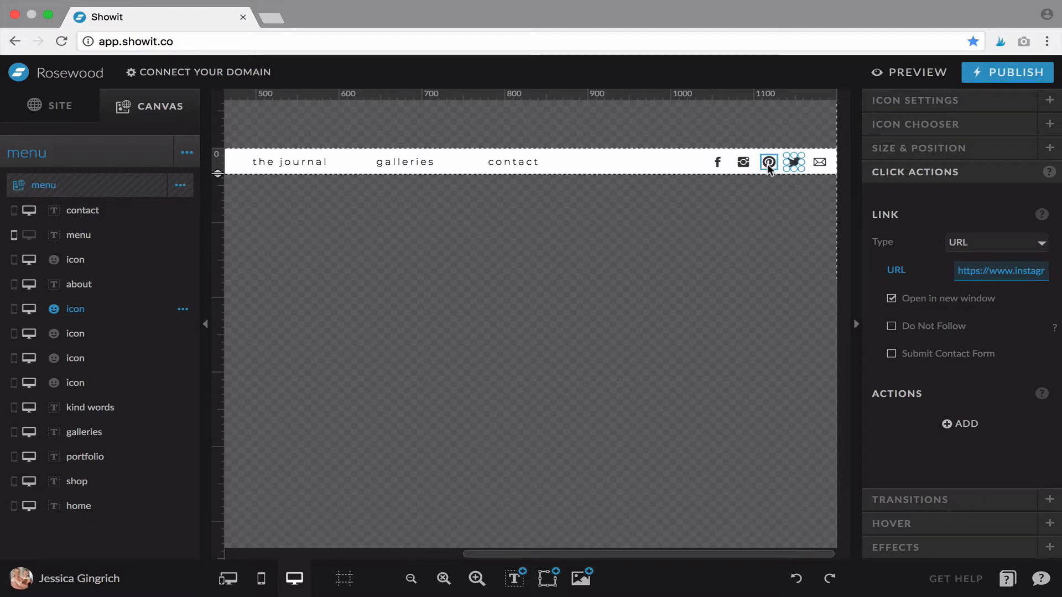